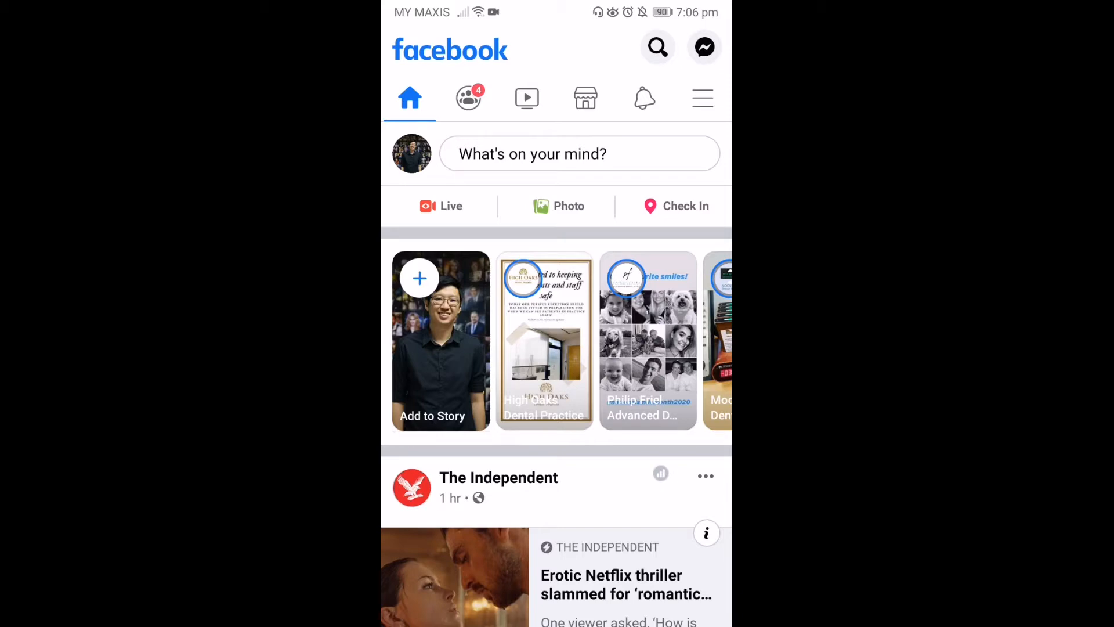
- Visit the Foundr Magazine ad's offer page from the feed, then return to scrolling the feed
scroll("down", 3)
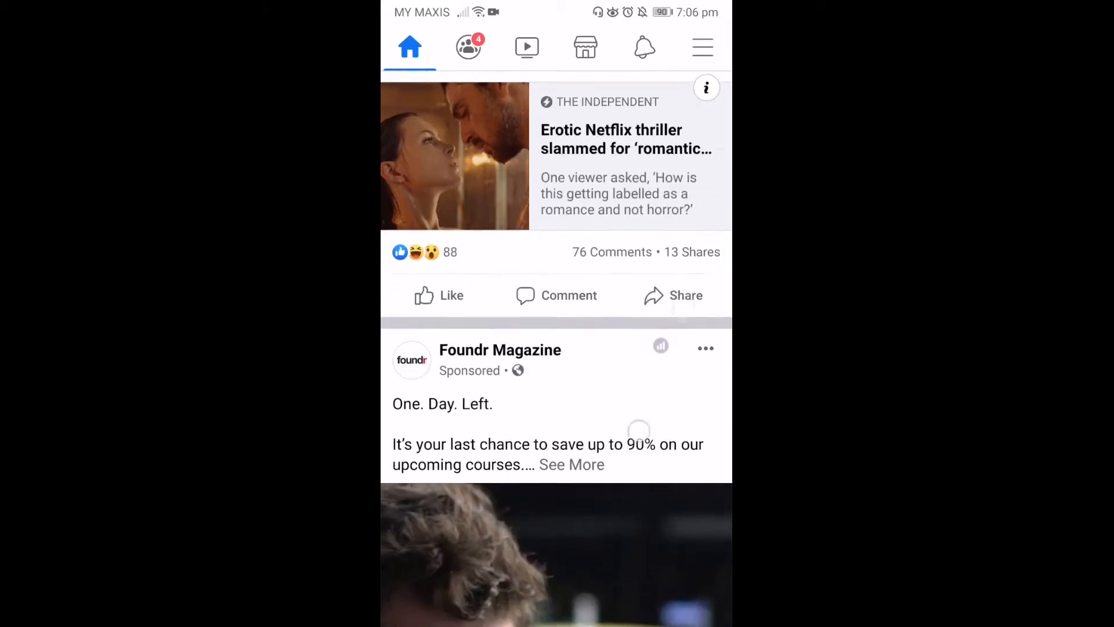
scroll("down", 3)
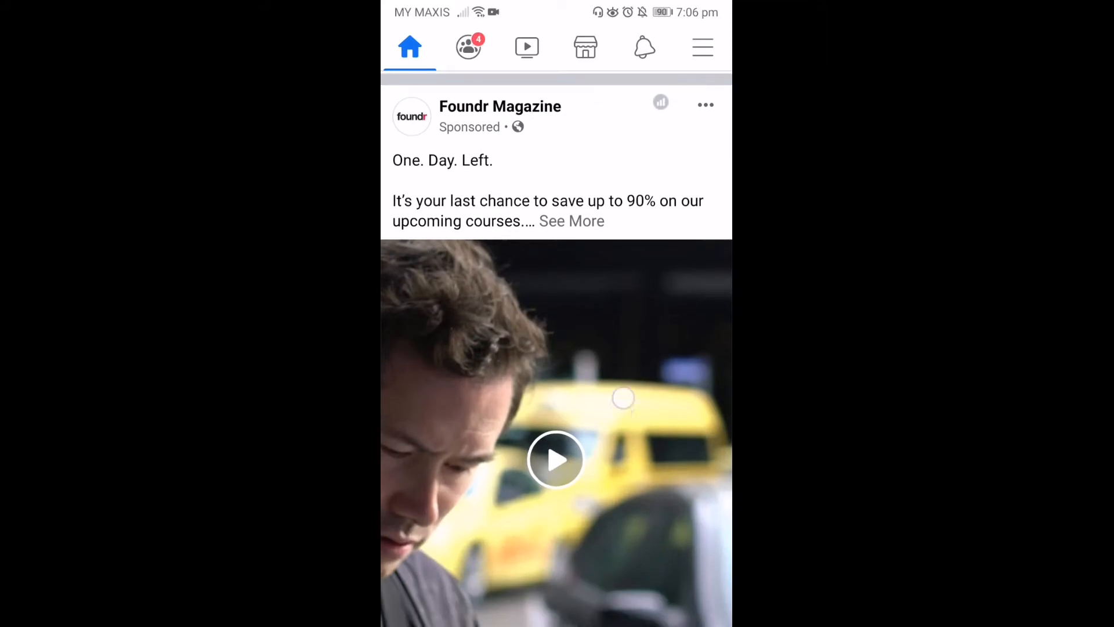
left_click(557, 462)
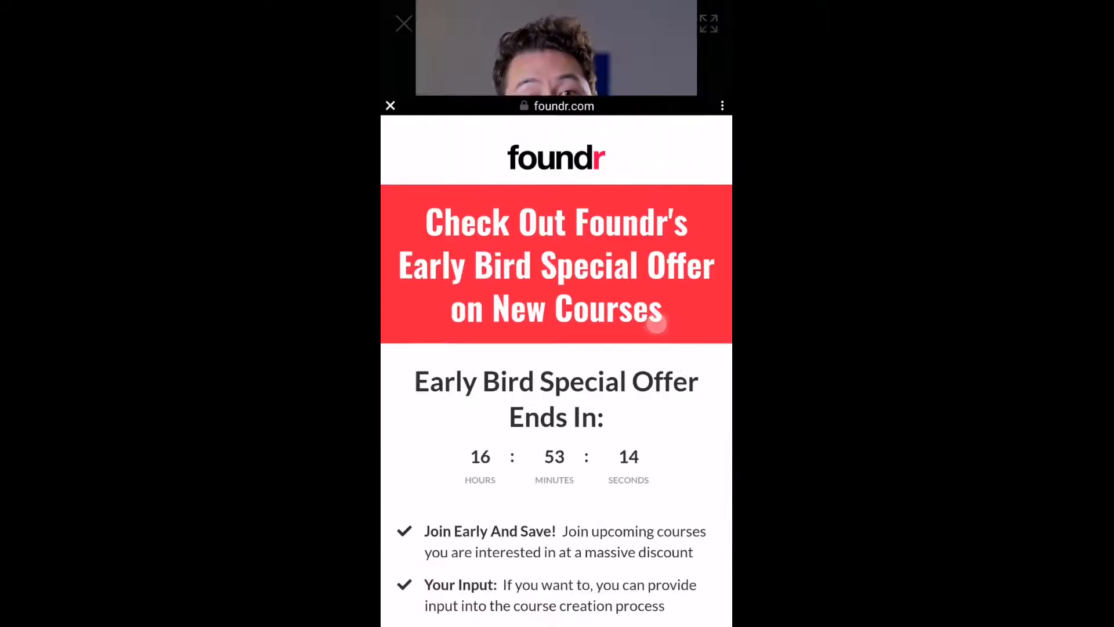
scroll("down", 3)
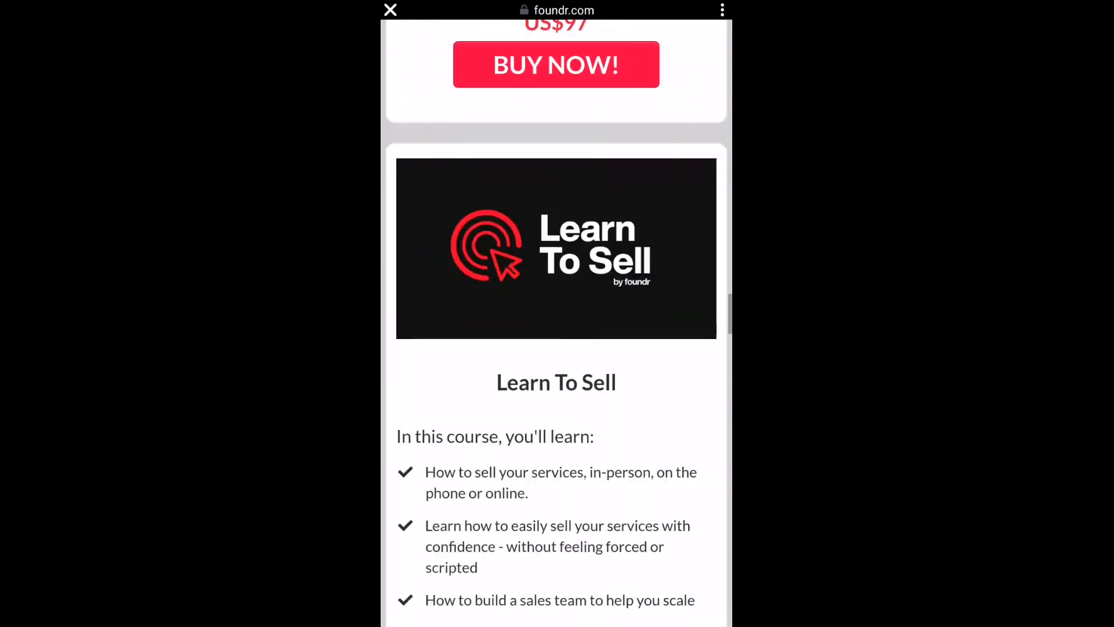
left_click(555, 65)
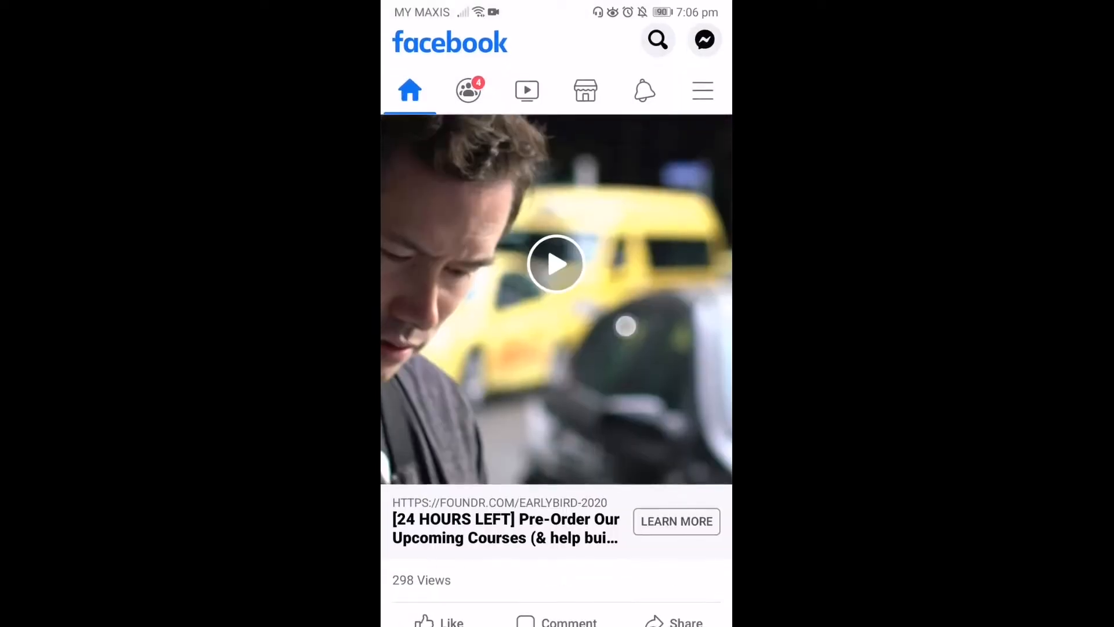
scroll("down", 3)
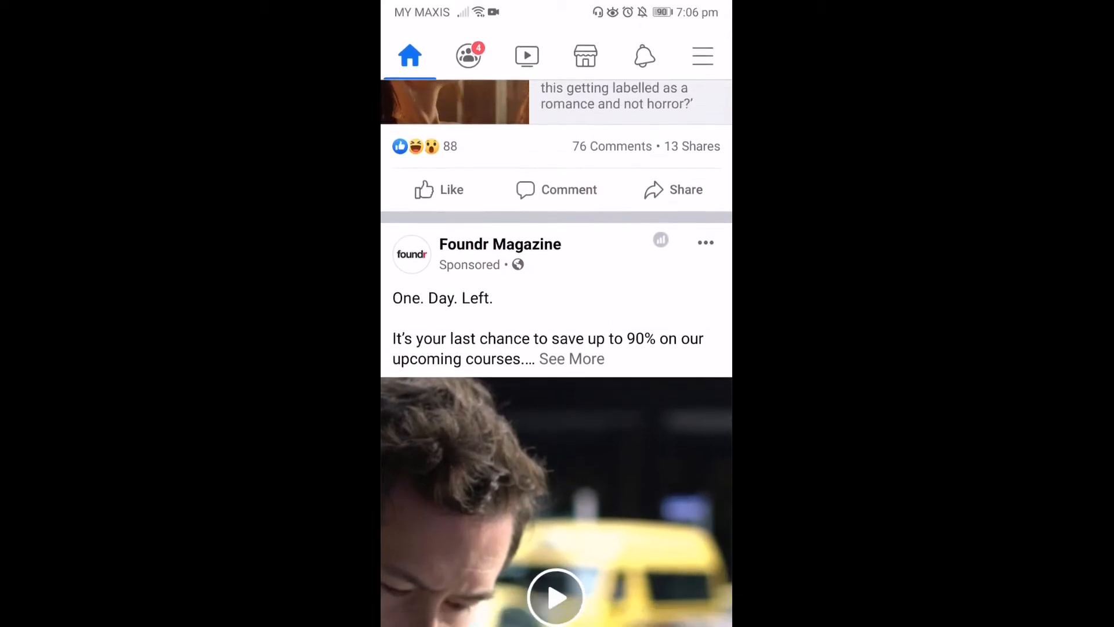
scroll("down", 3)
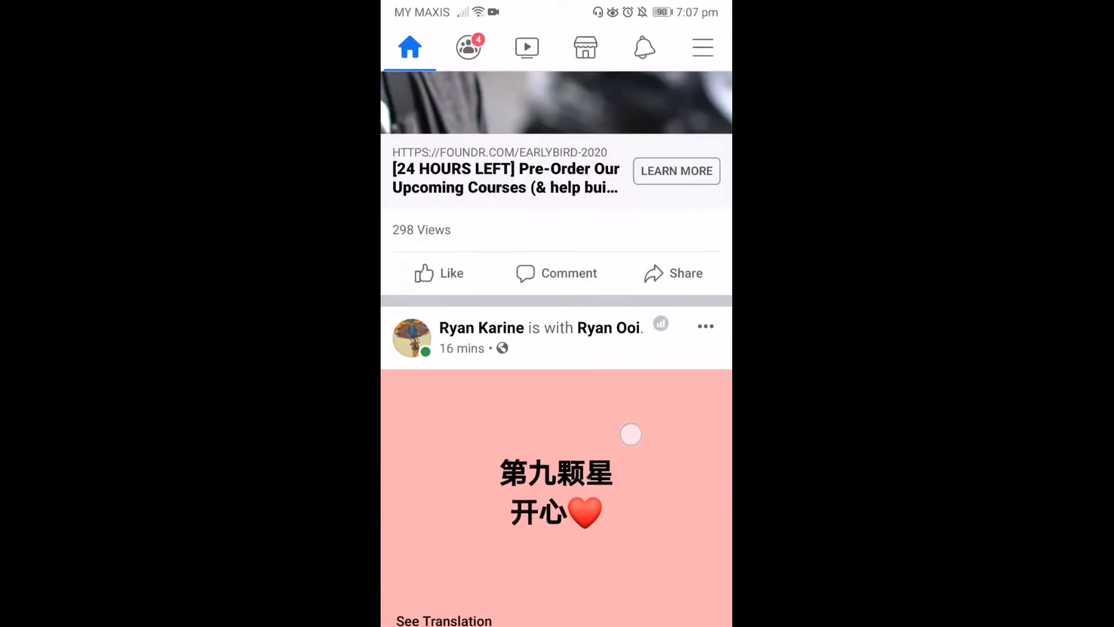
scroll("down", 3)
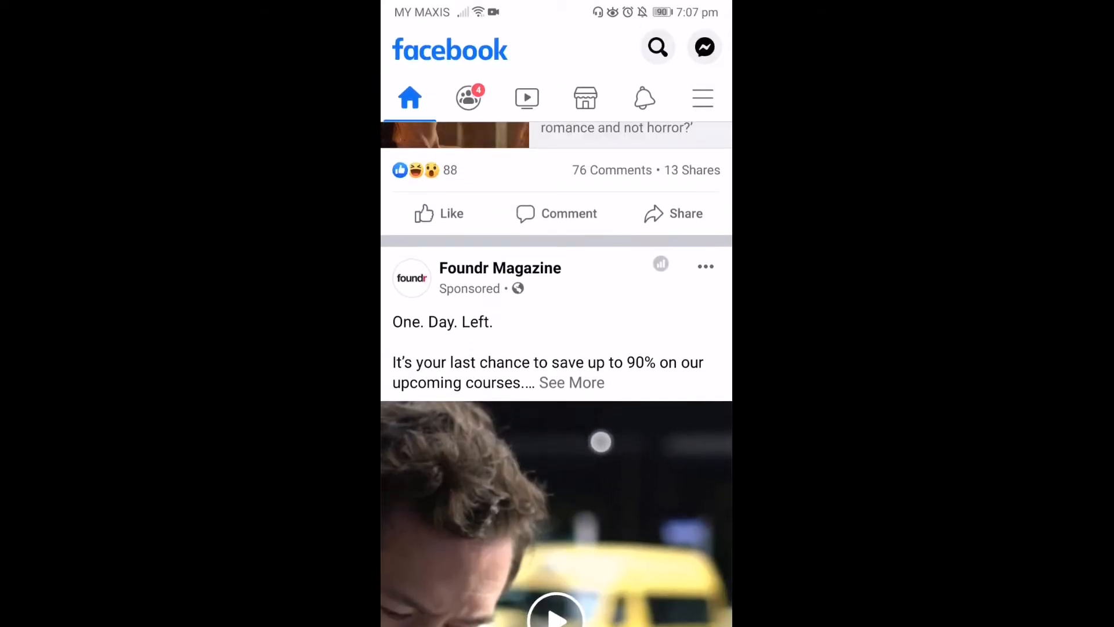
scroll("down", 3)
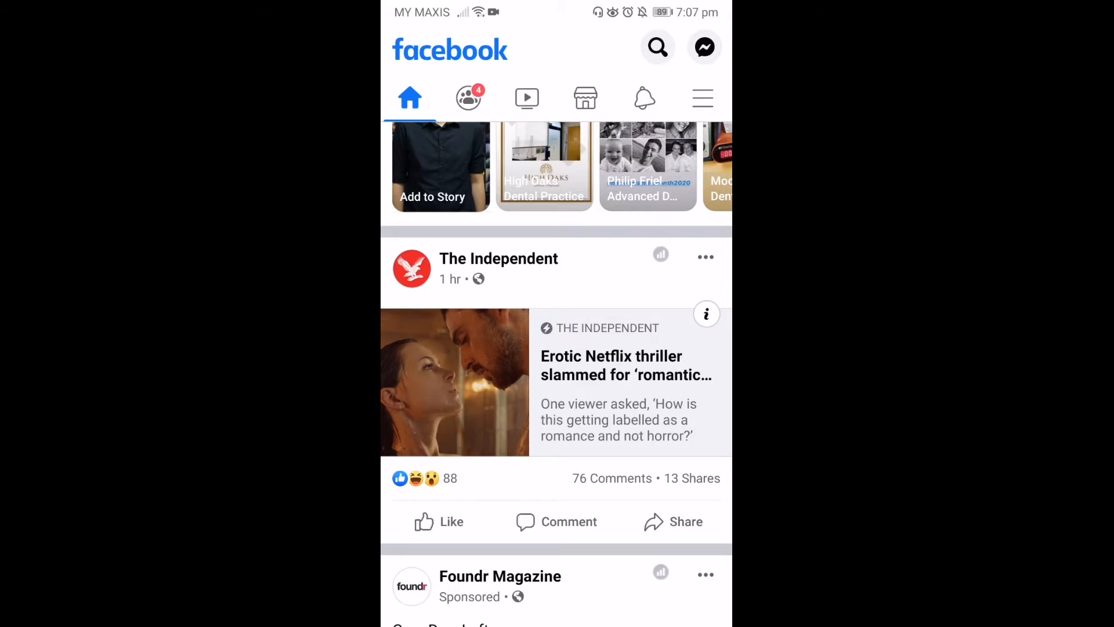
- Reach Recent Ad Activity from the menu, check the Saved ads, and return to the Recent list
left_click(703, 97)
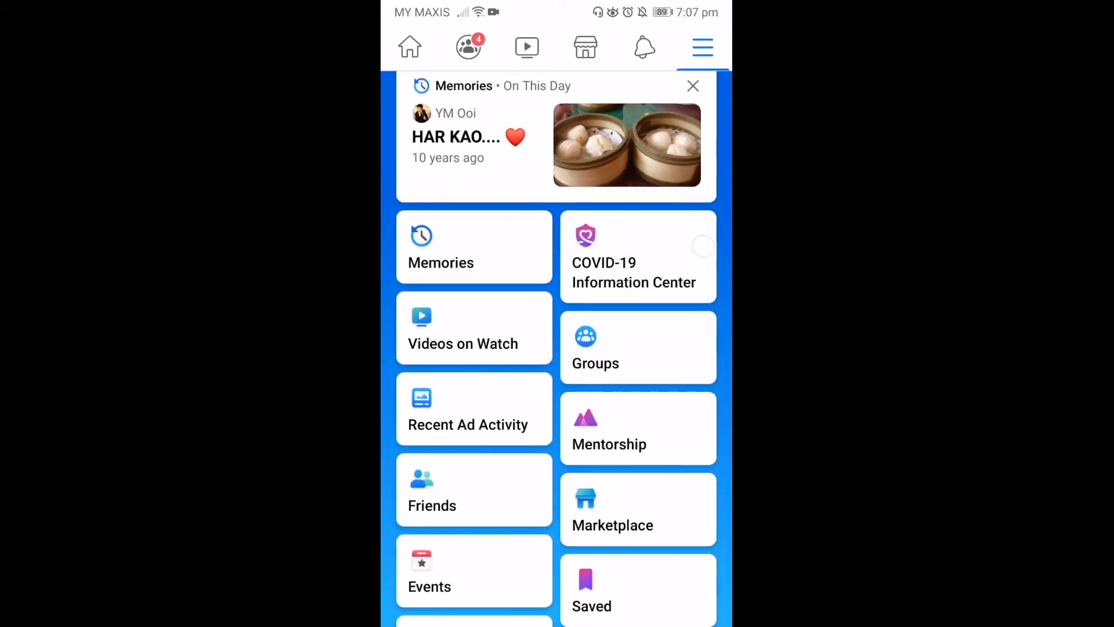
scroll("down", 3)
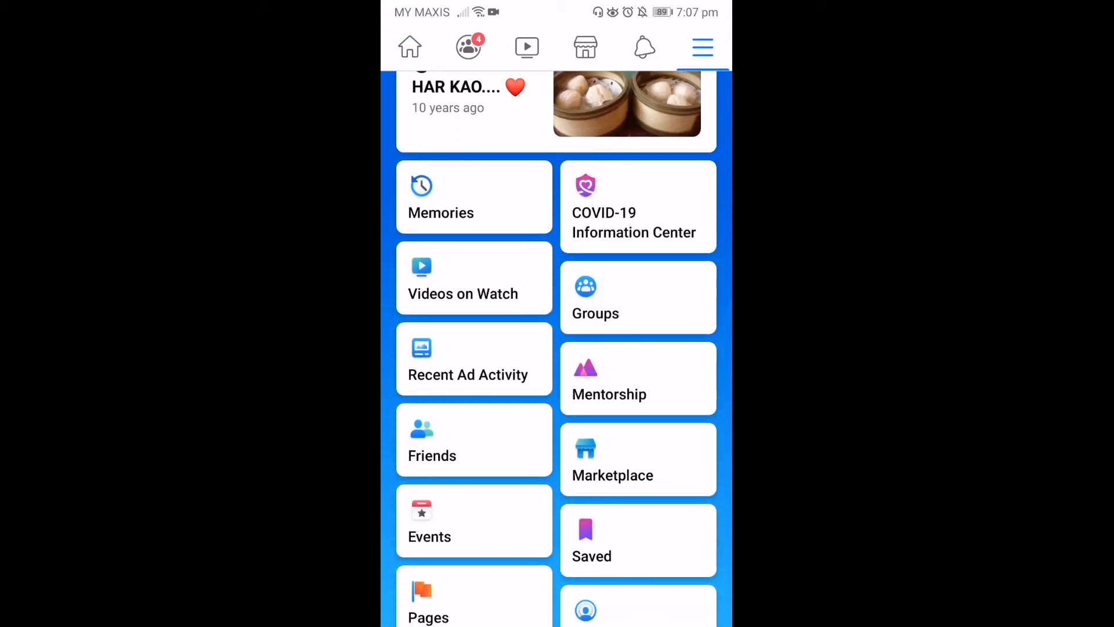
left_click(467, 373)
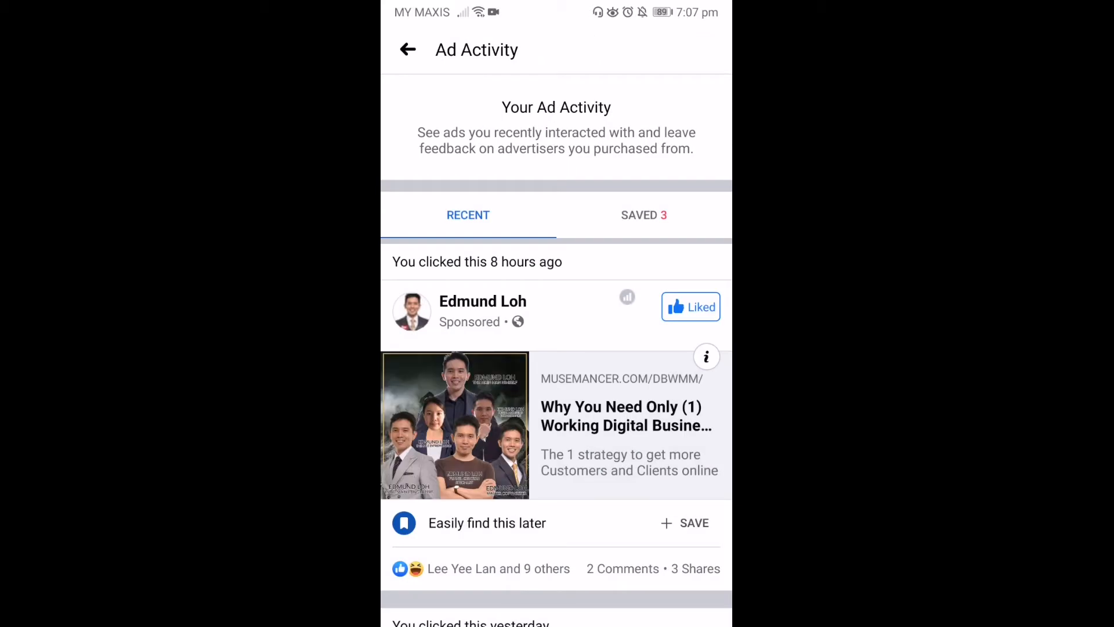
scroll("down", 3)
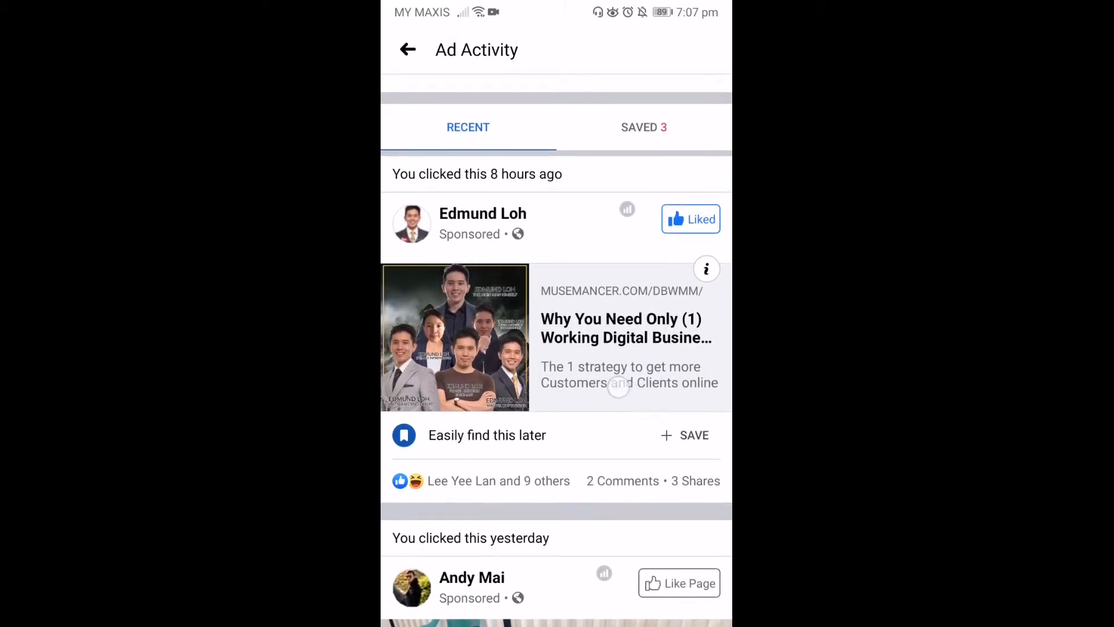
left_click(638, 128)
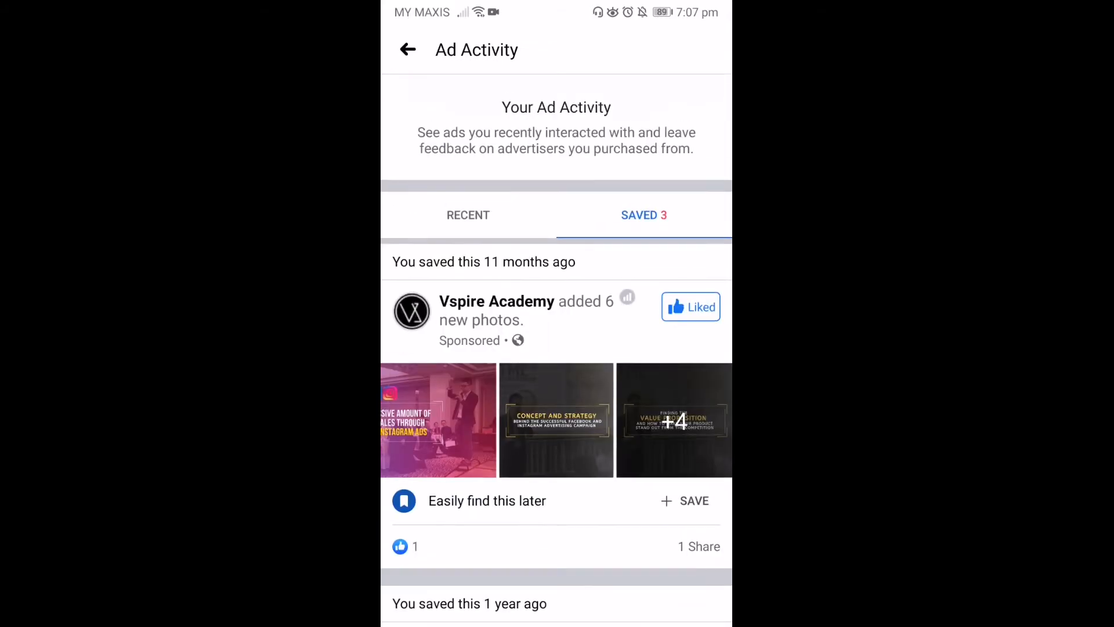
left_click(468, 215)
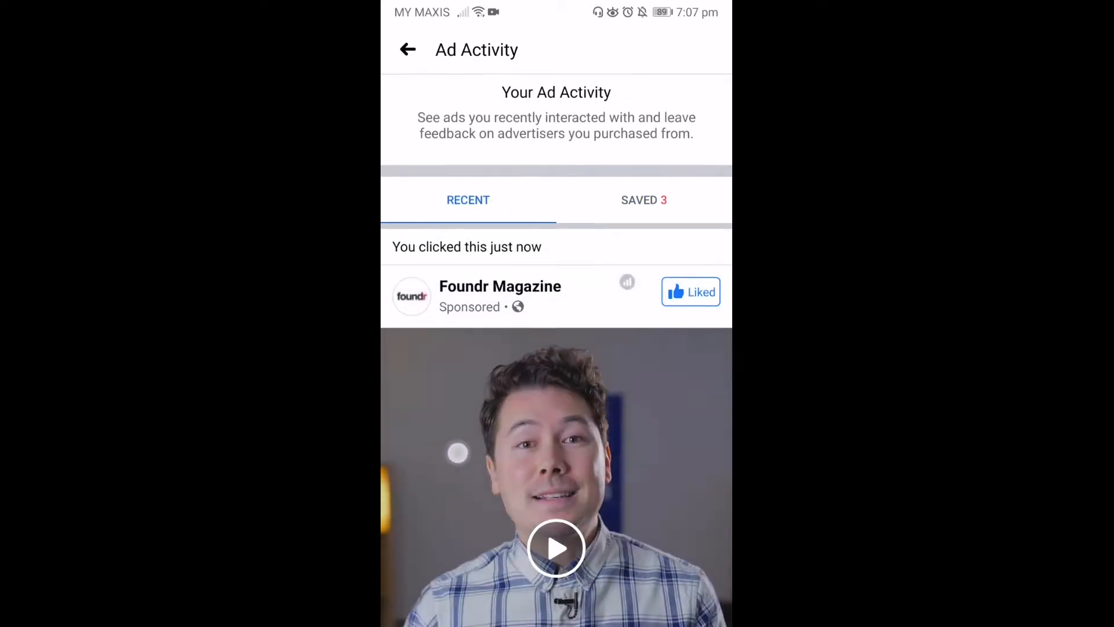
scroll("down", 3)
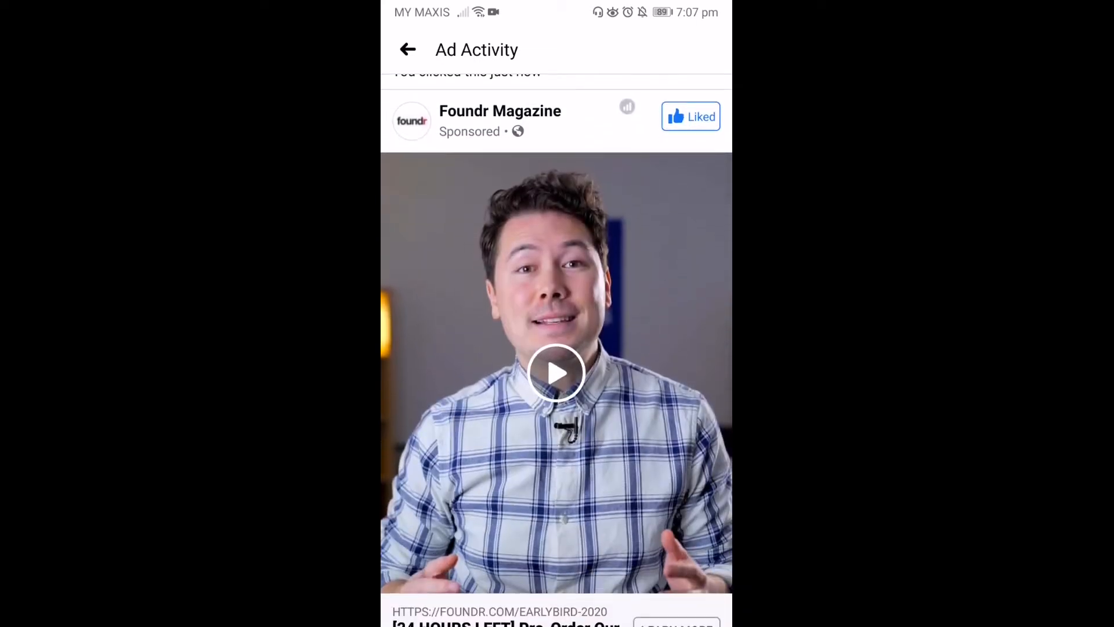
scroll("down", 3)
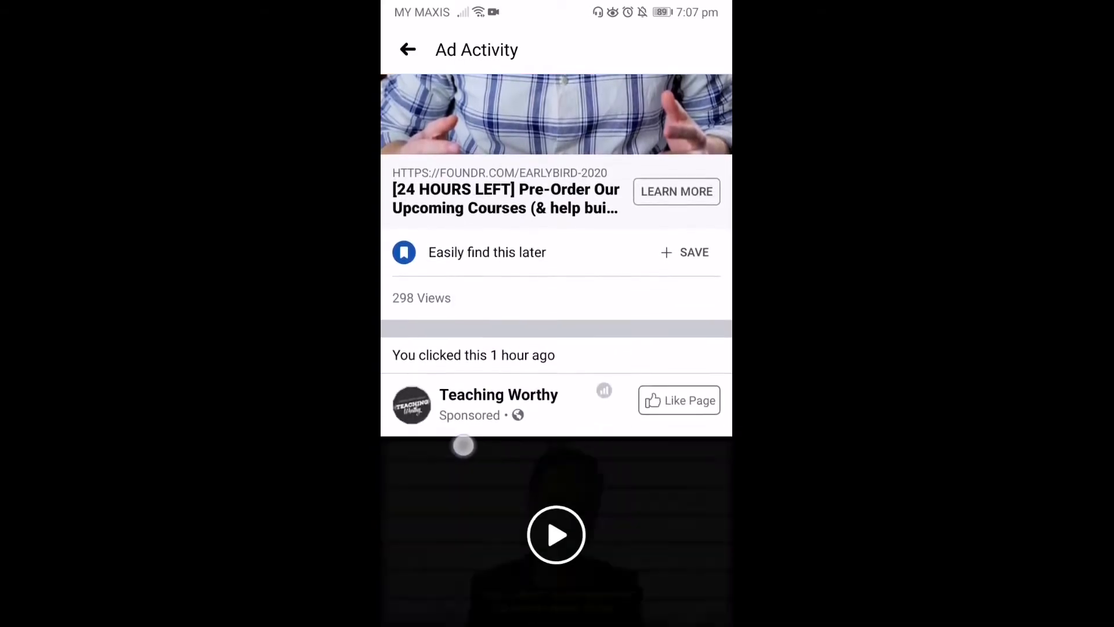
scroll("down", 3)
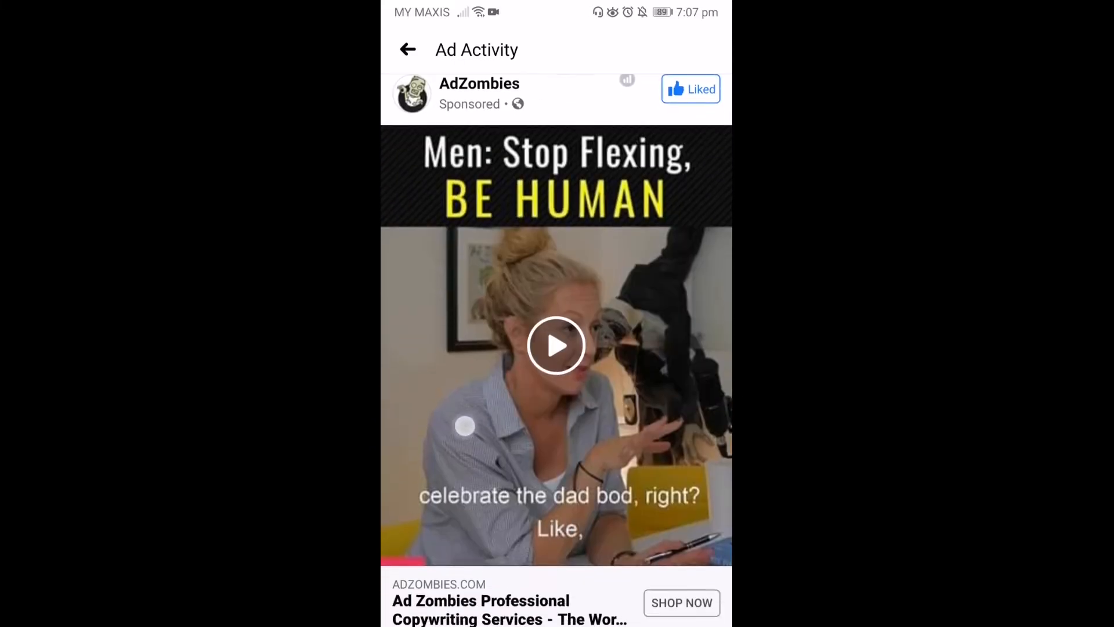
scroll("down", 3)
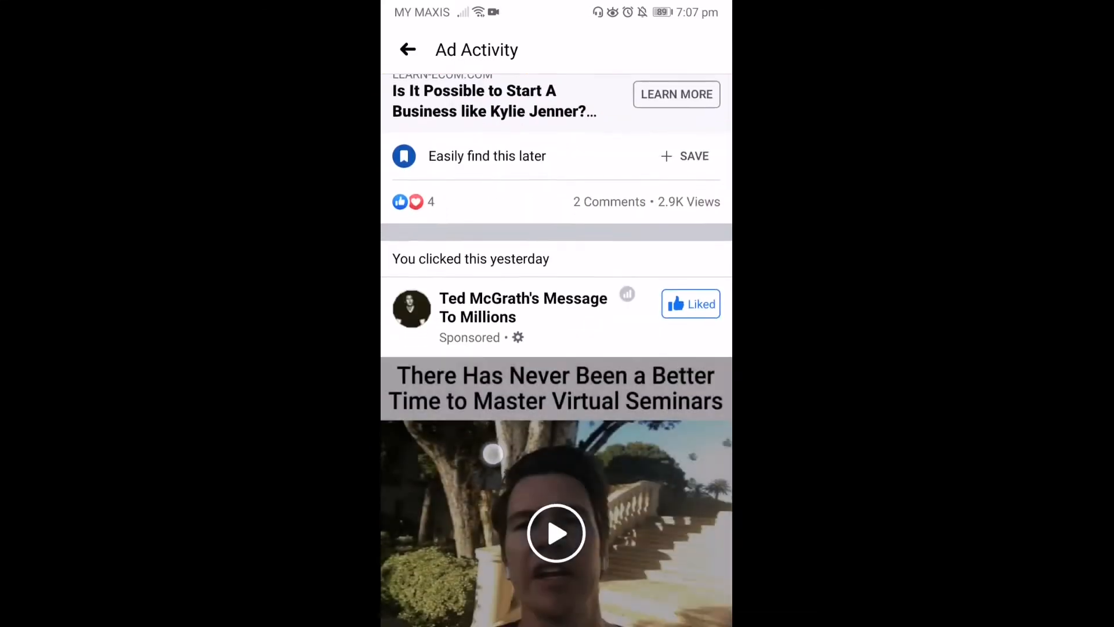
scroll("down", 3)
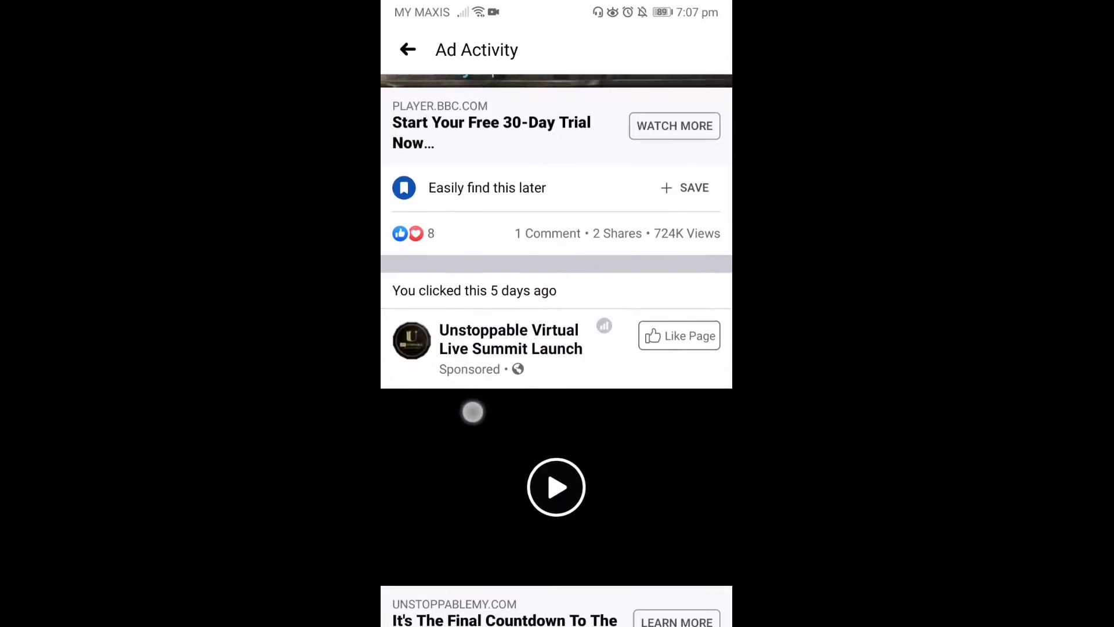
scroll("down", 3)
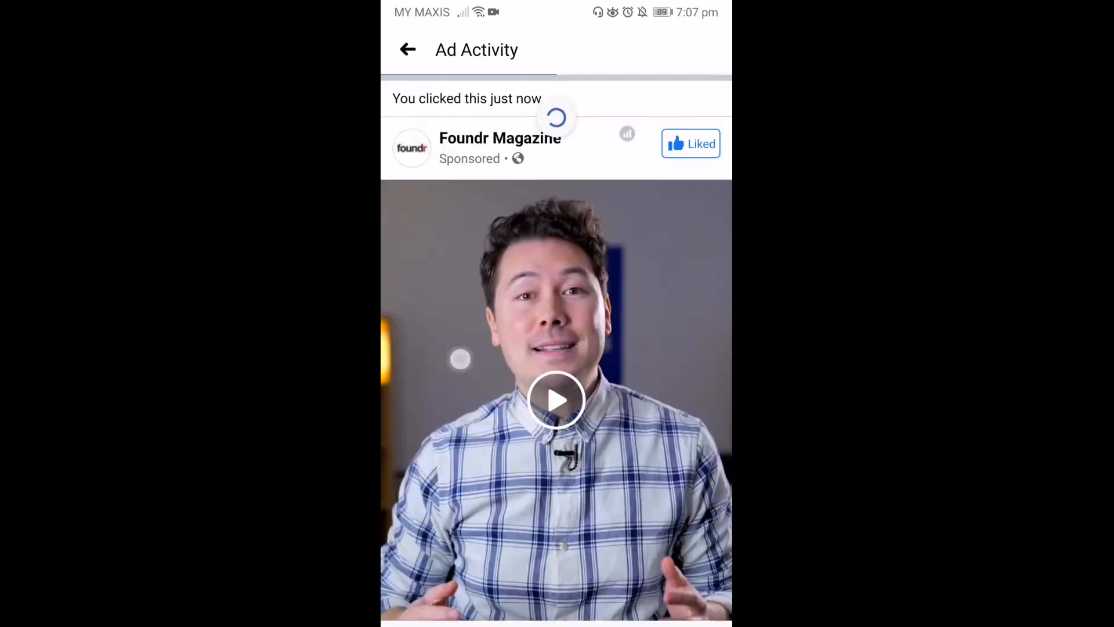
scroll("down", 3)
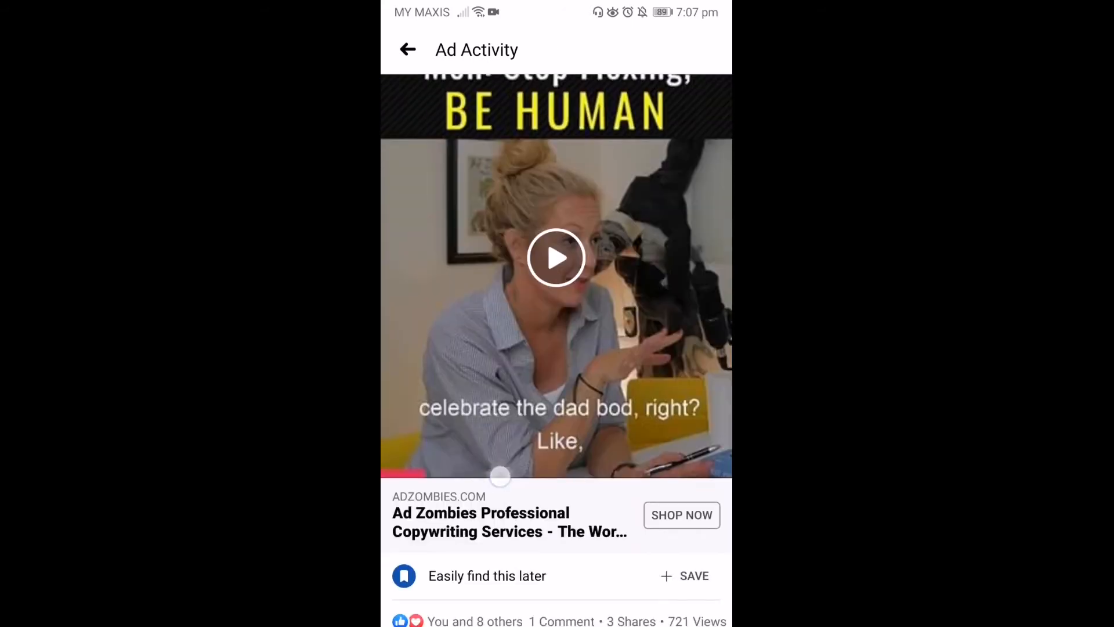
scroll("down", 3)
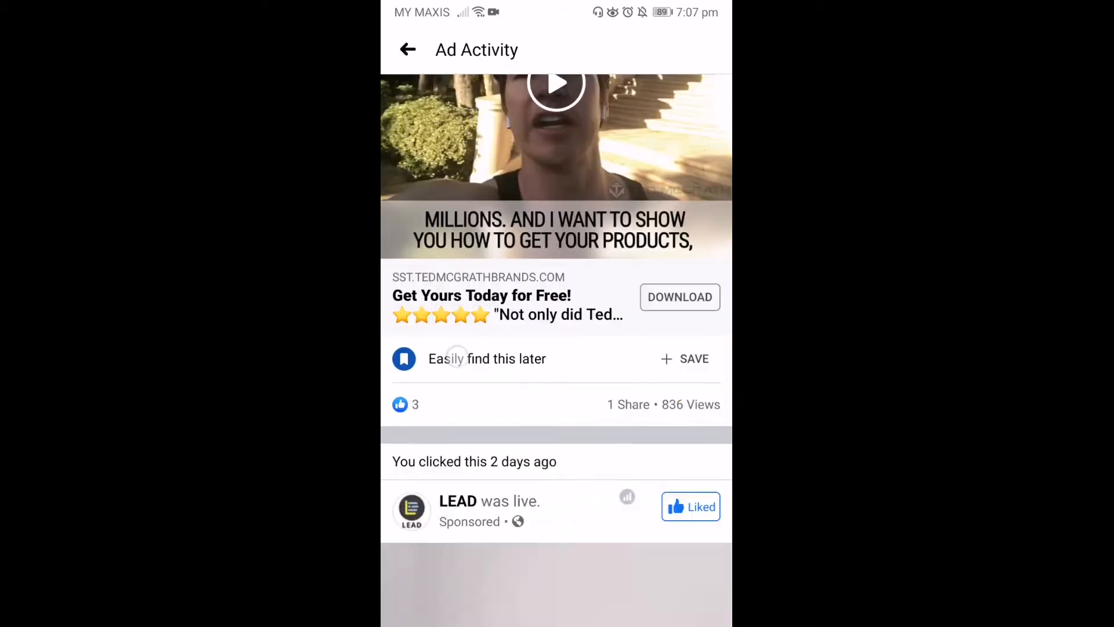
scroll("down", 3)
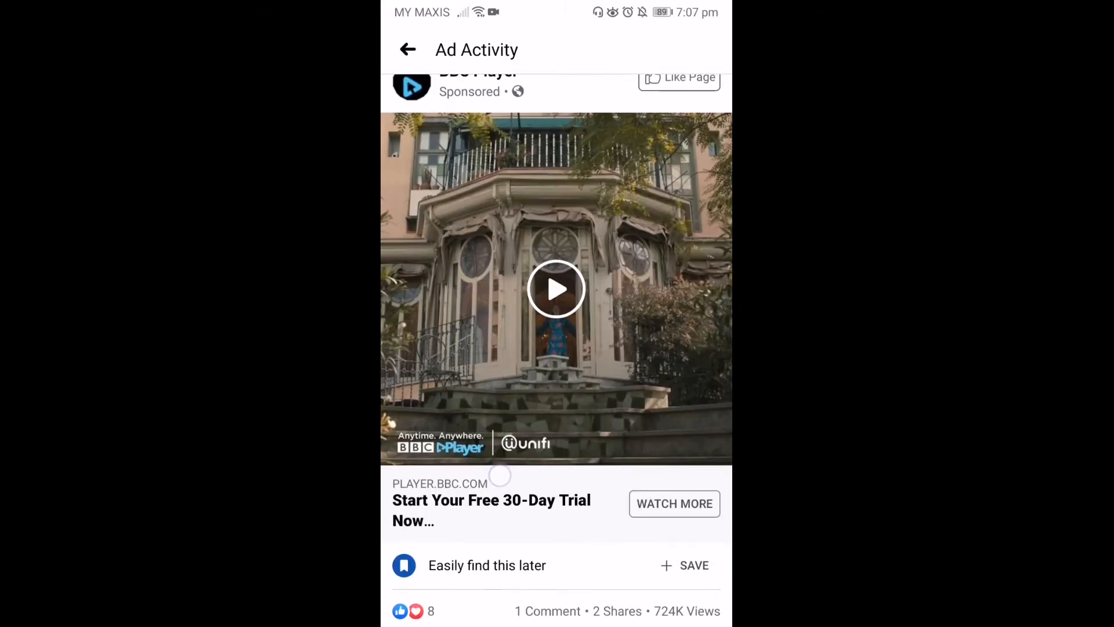
scroll("down", 3)
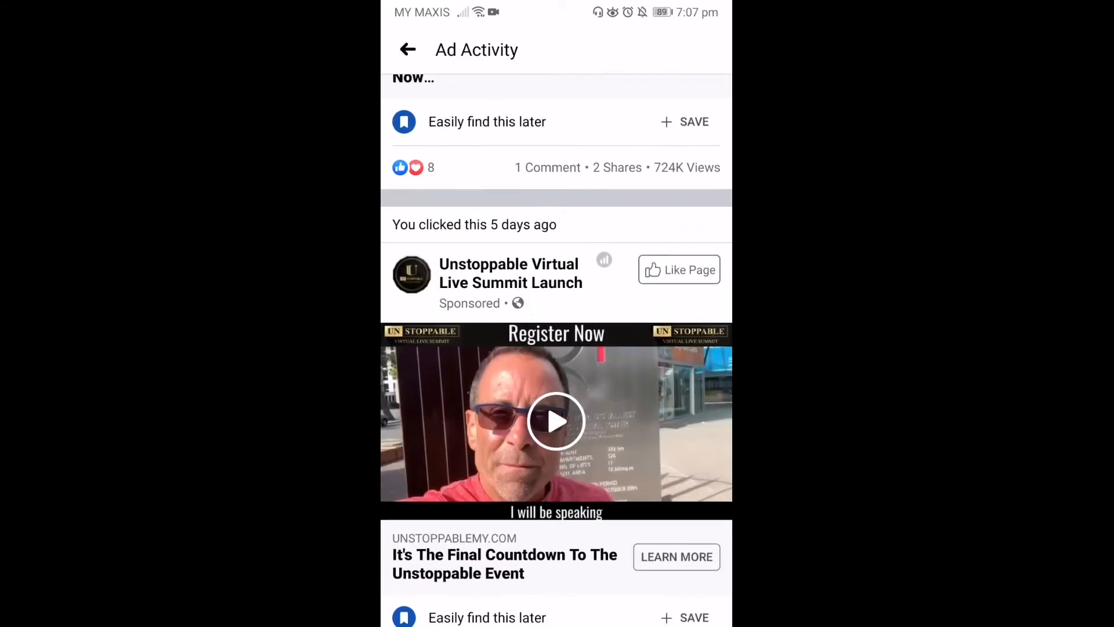
scroll("down", 3)
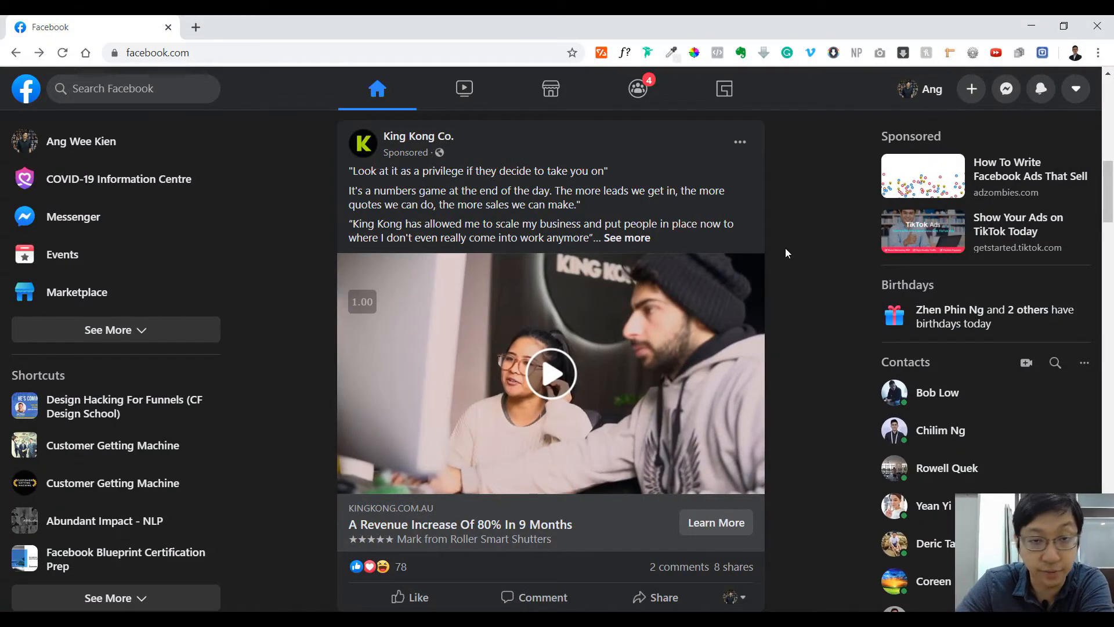
mouse_move(796, 364)
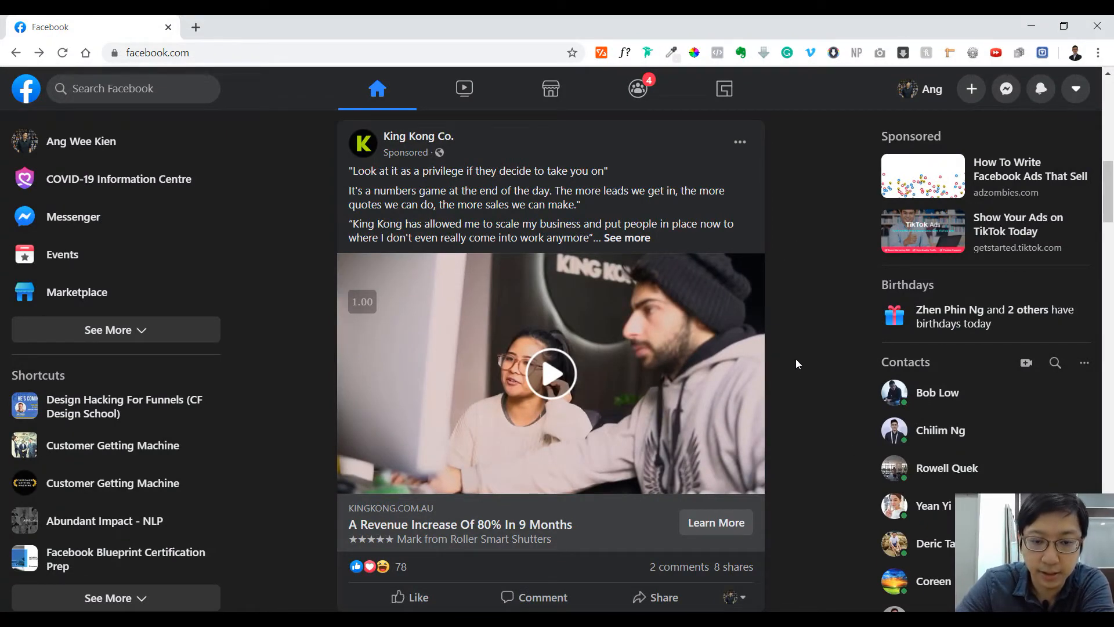
mouse_move(711, 527)
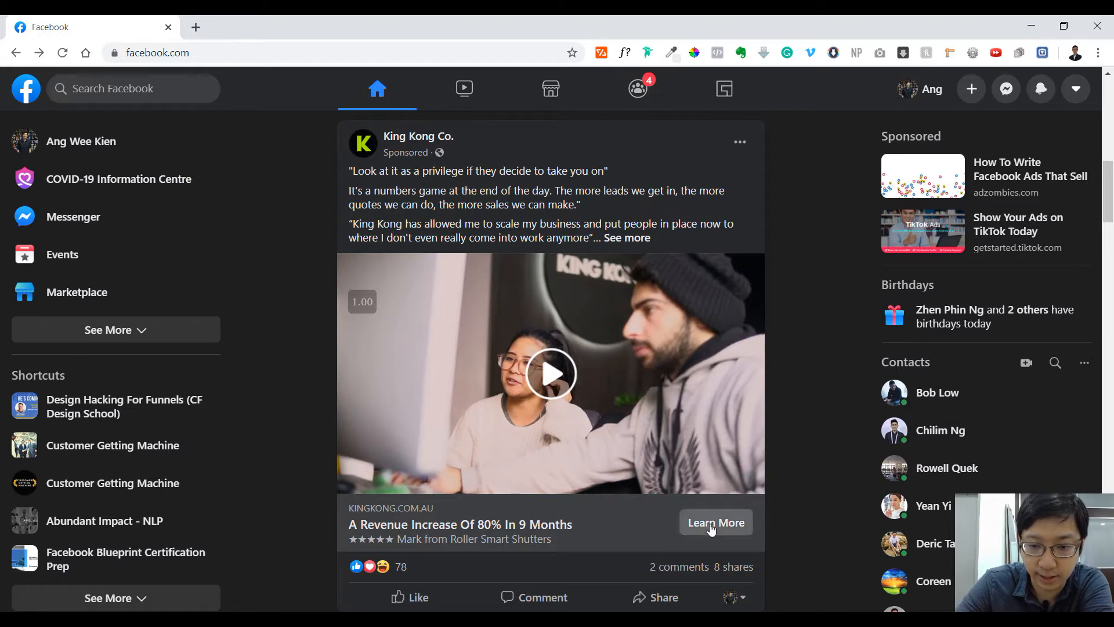
- Visit the King Kong Co. strategy-session landing page via Learn More, then resume scrolling the feed
left_click(715, 523)
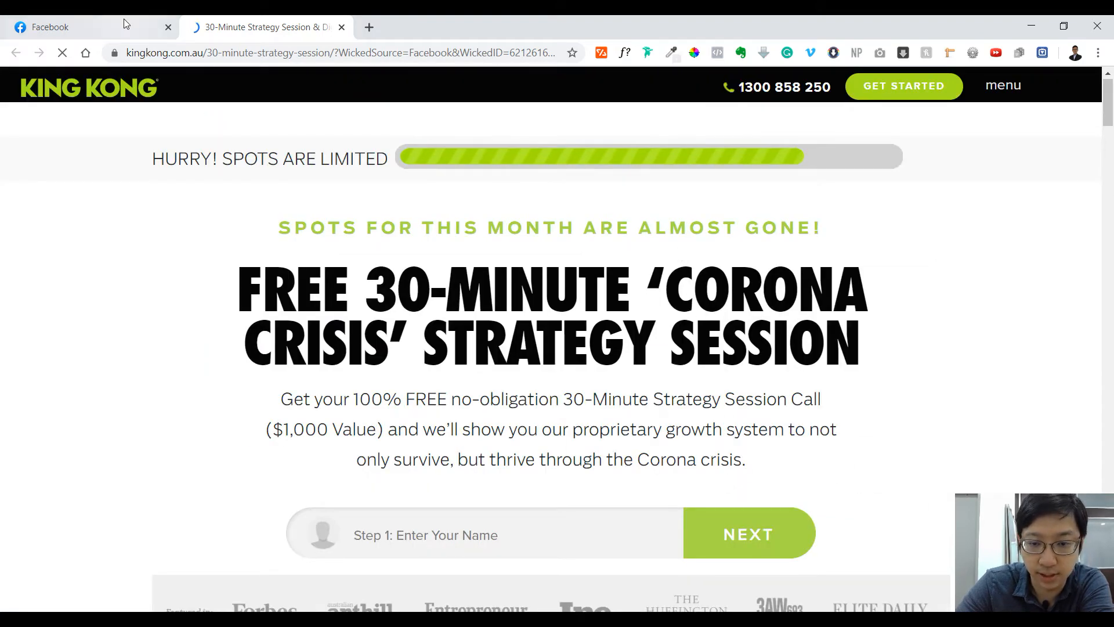
left_click(70, 26)
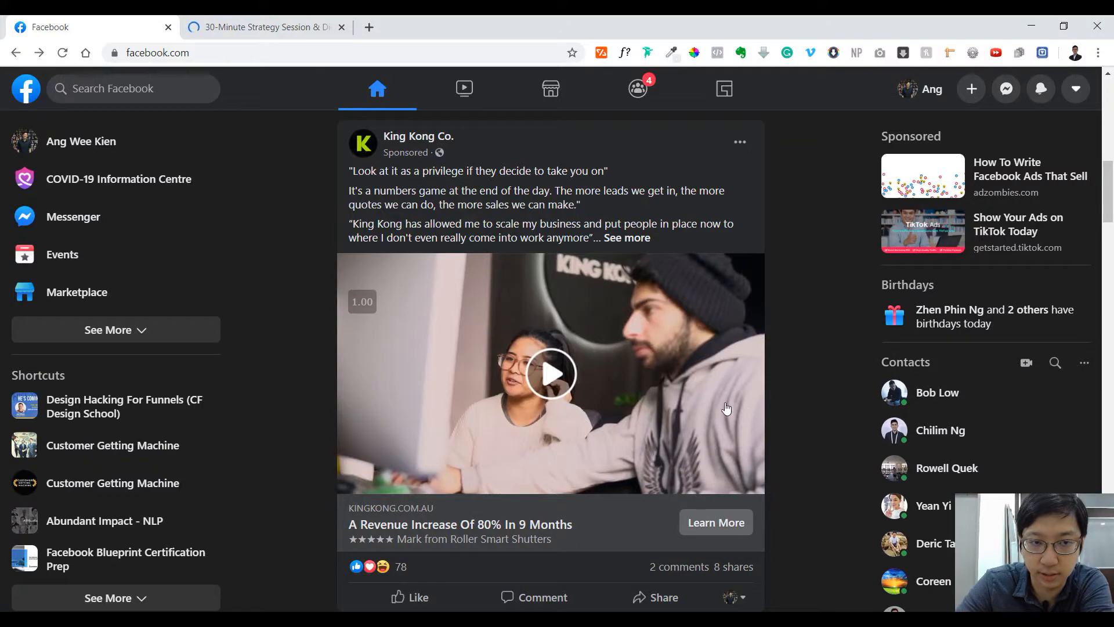
scroll("down", 3)
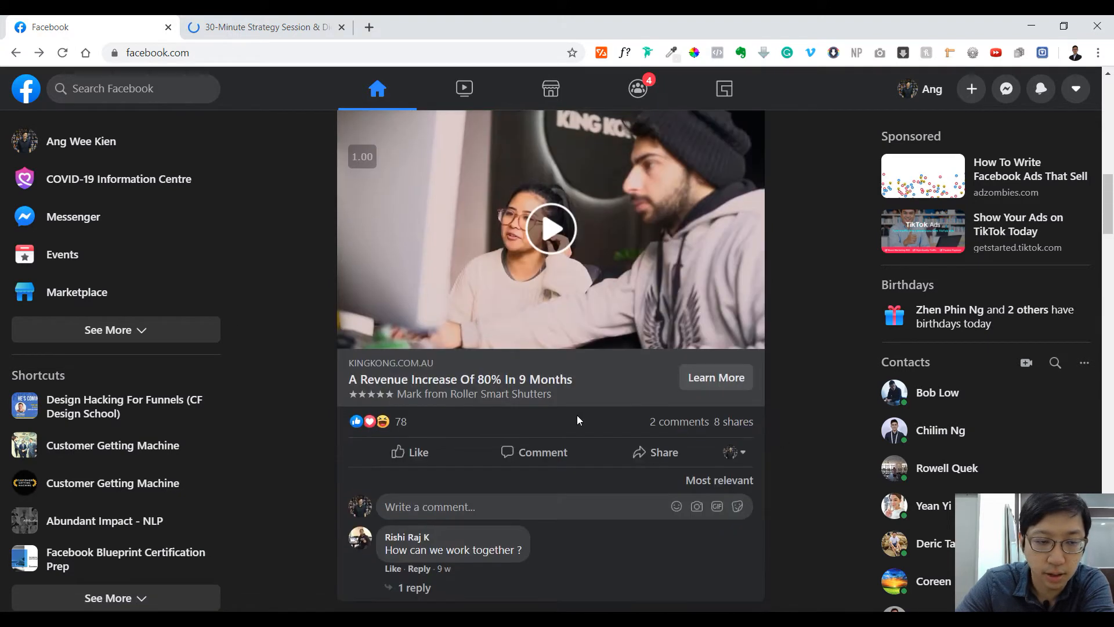
scroll("down", 3)
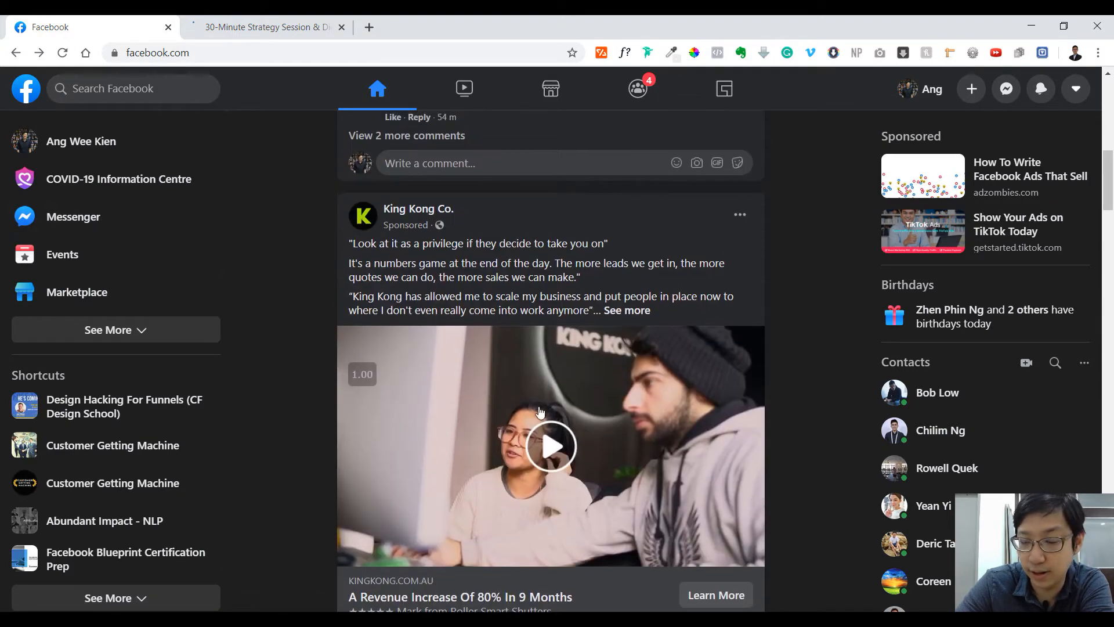
scroll("down", 3)
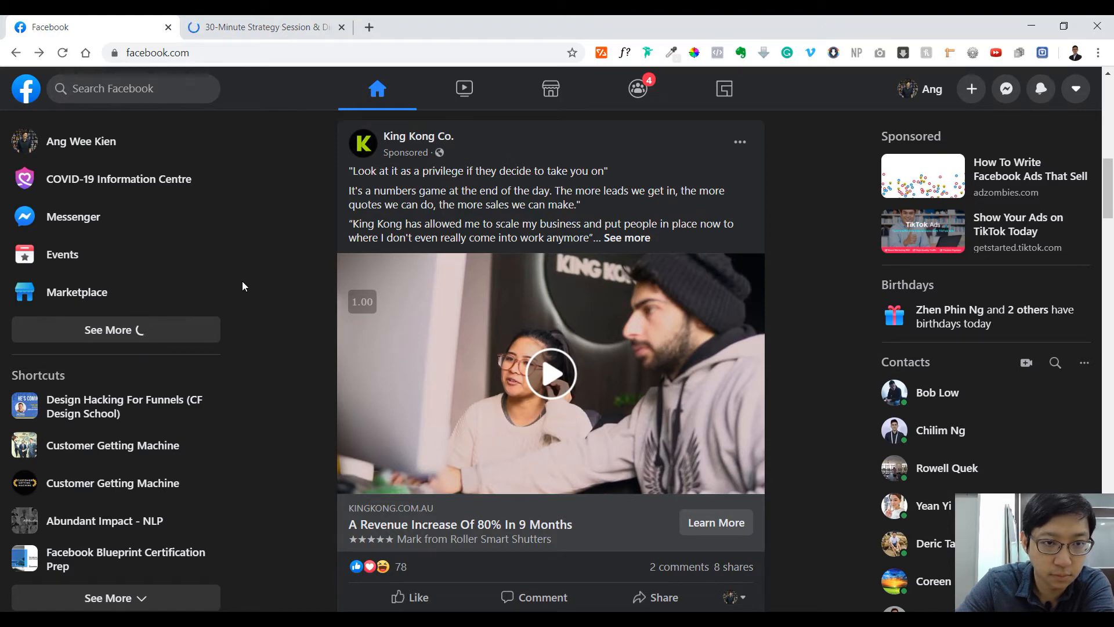
- Expand See More in the sidebar and reach Recent ad activity, now headed by the King Kong Co. ad
left_click(116, 329)
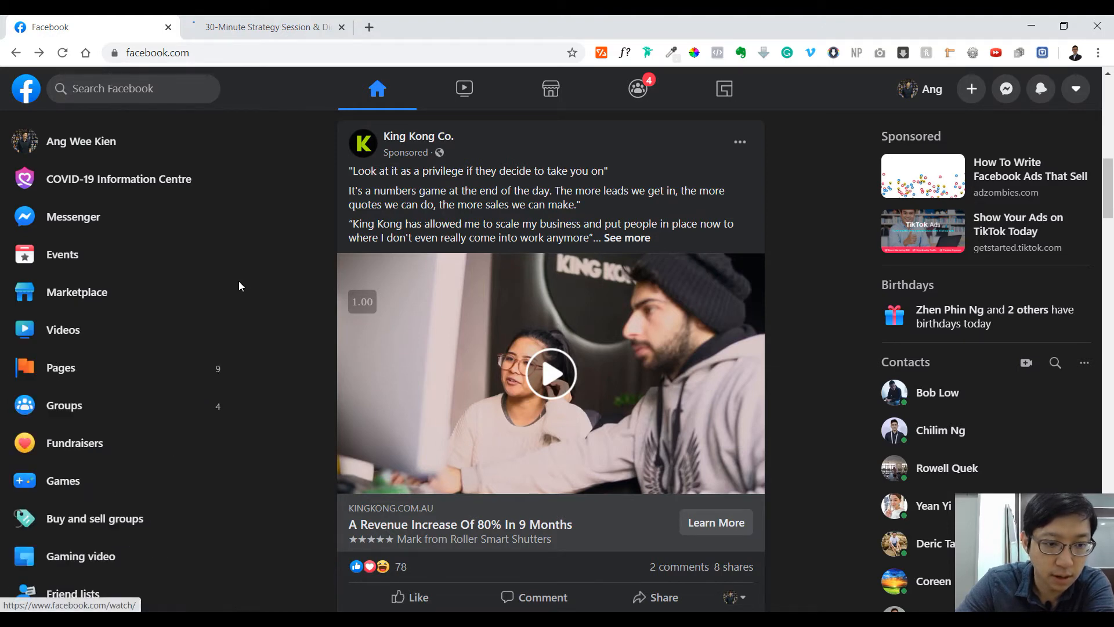
scroll("down", 3)
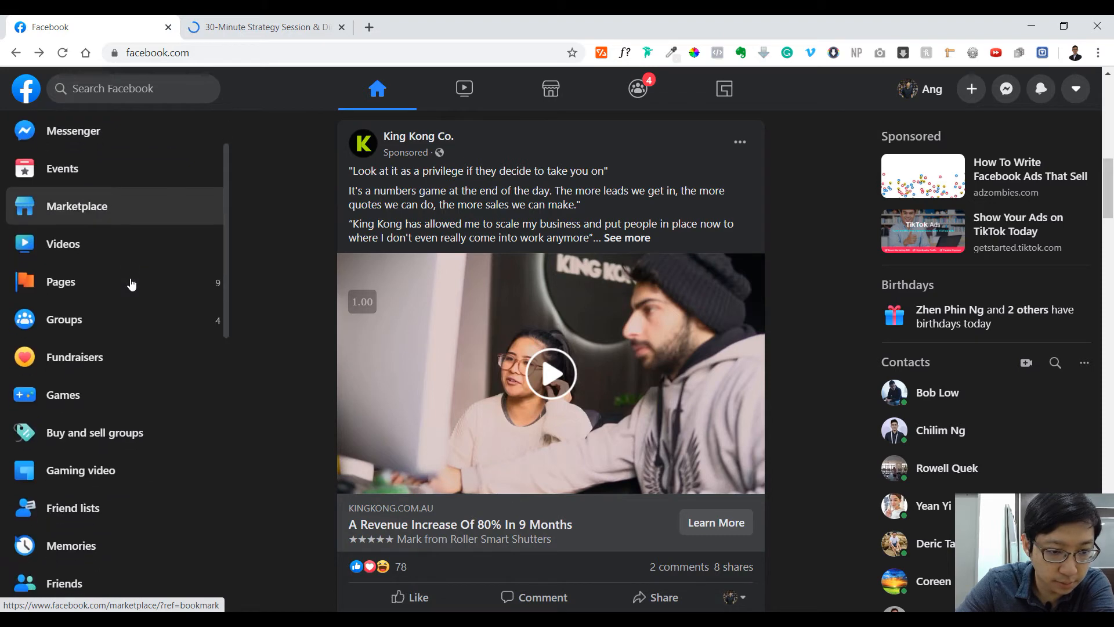
scroll("down", 3)
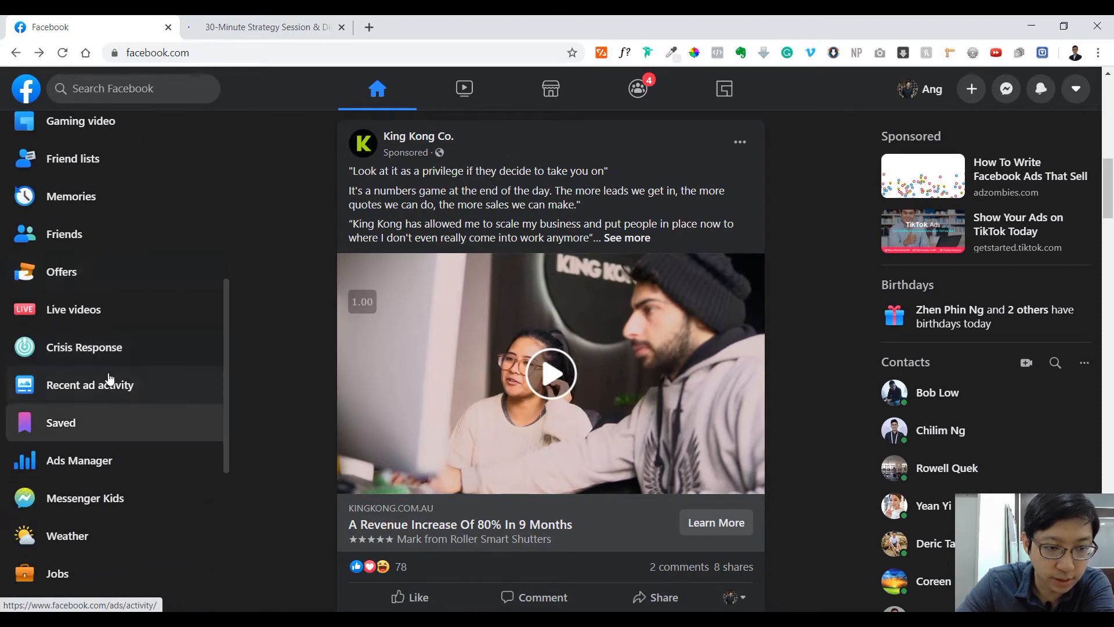
left_click(89, 384)
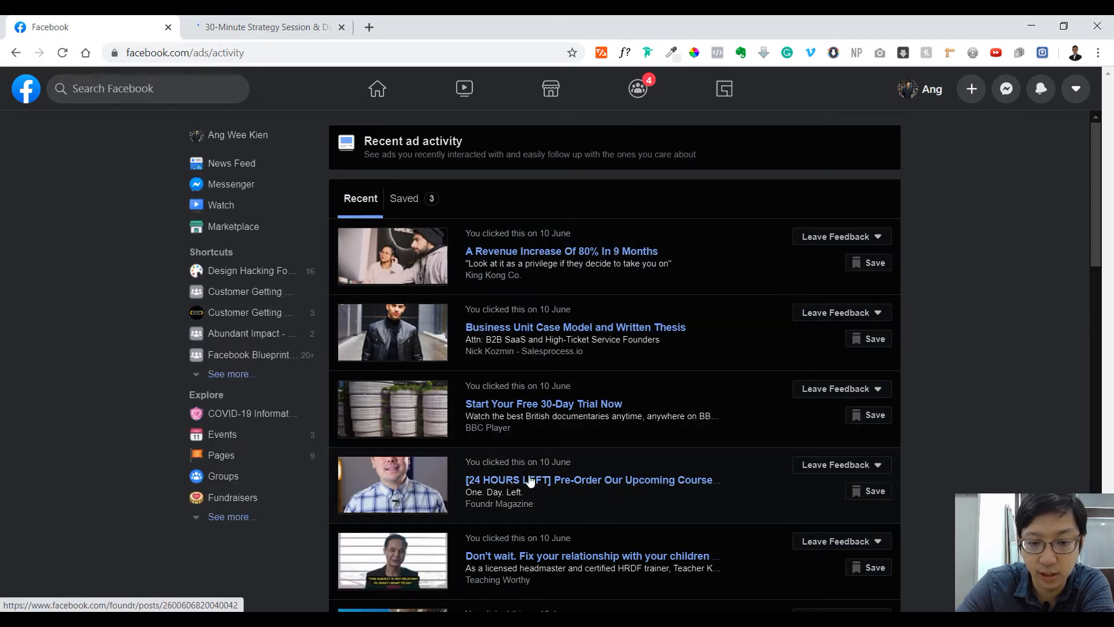
mouse_move(506, 477)
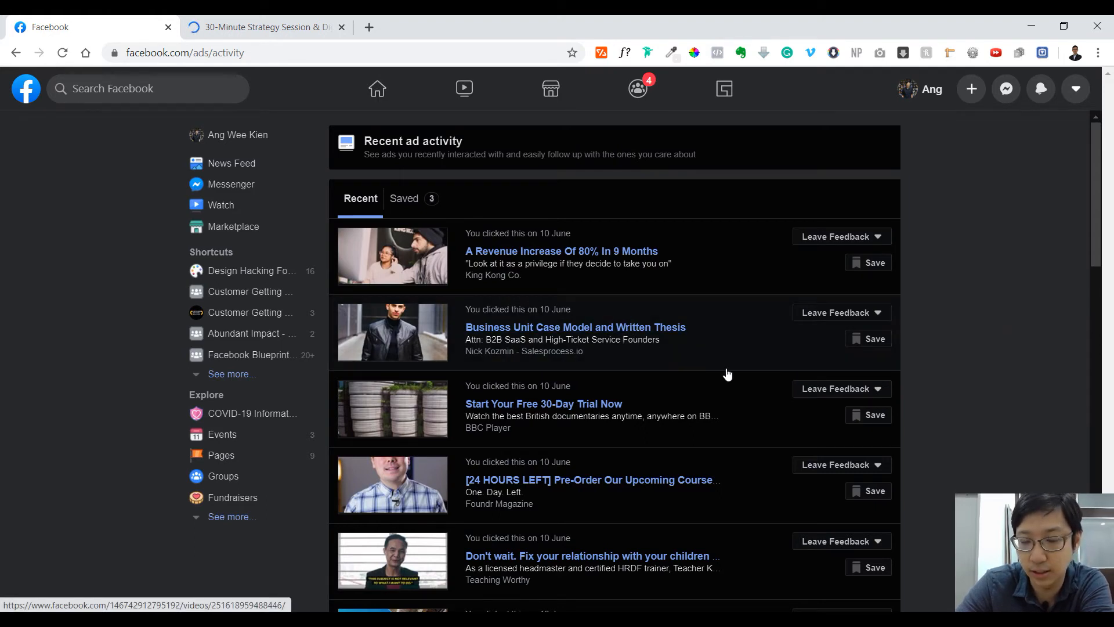
left_click(1074, 89)
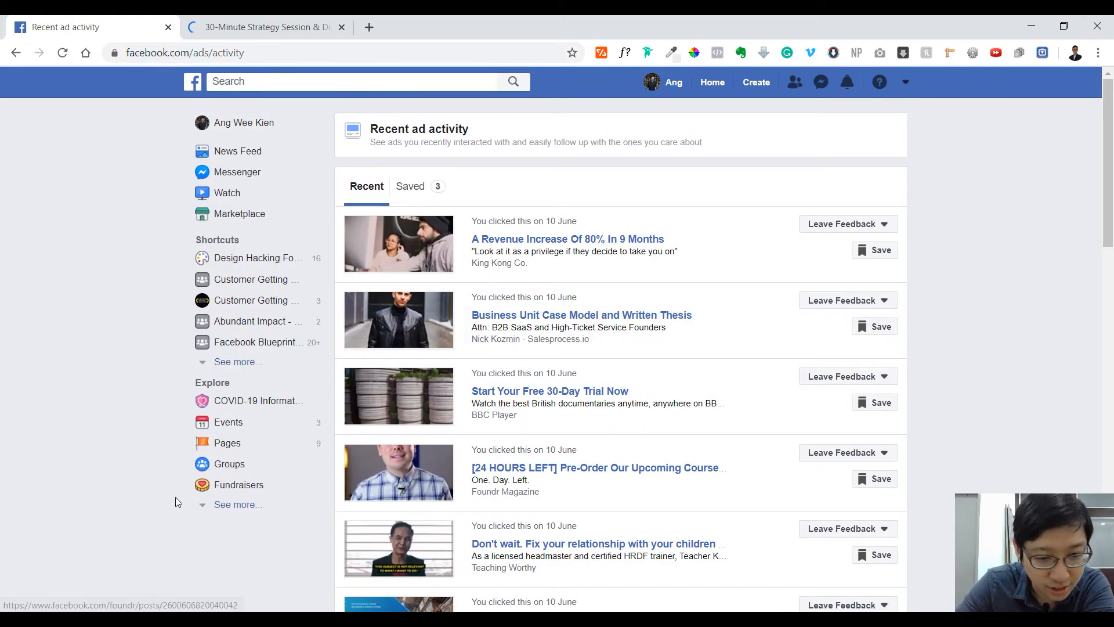
- Scroll the classic-layout Recent ad activity list down to ads clicked on 9 June
scroll("down", 3)
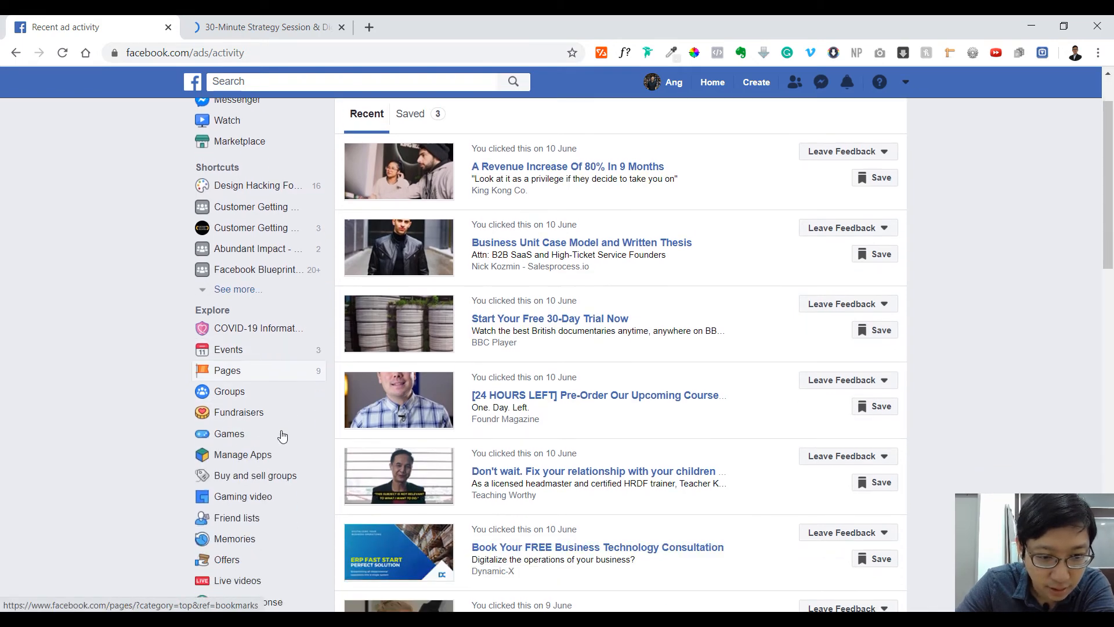
scroll("down", 3)
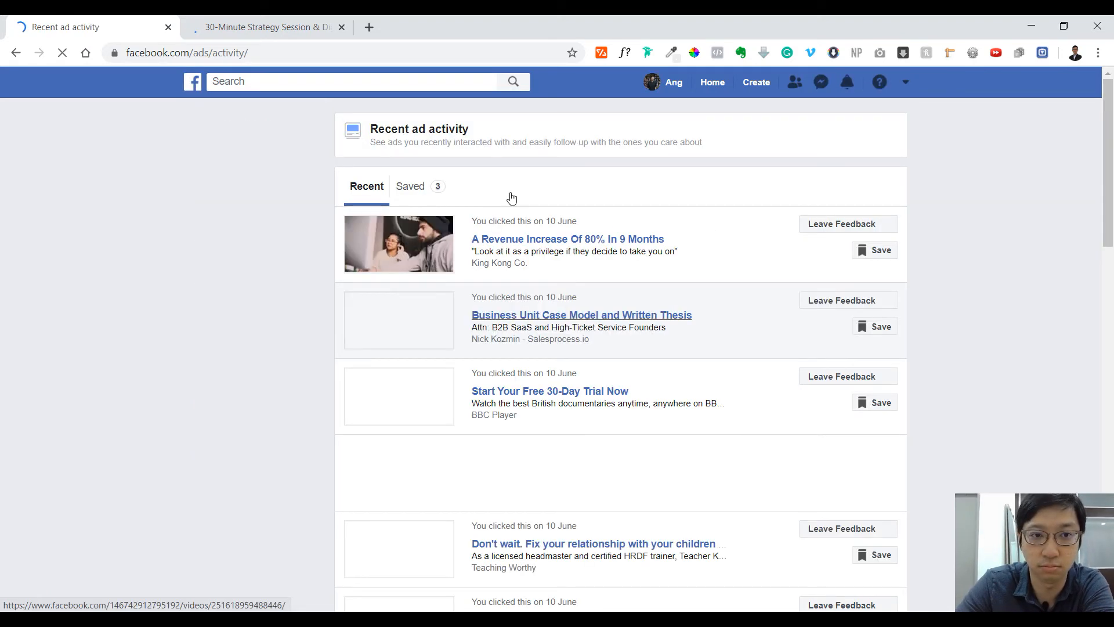
scroll("down", 3)
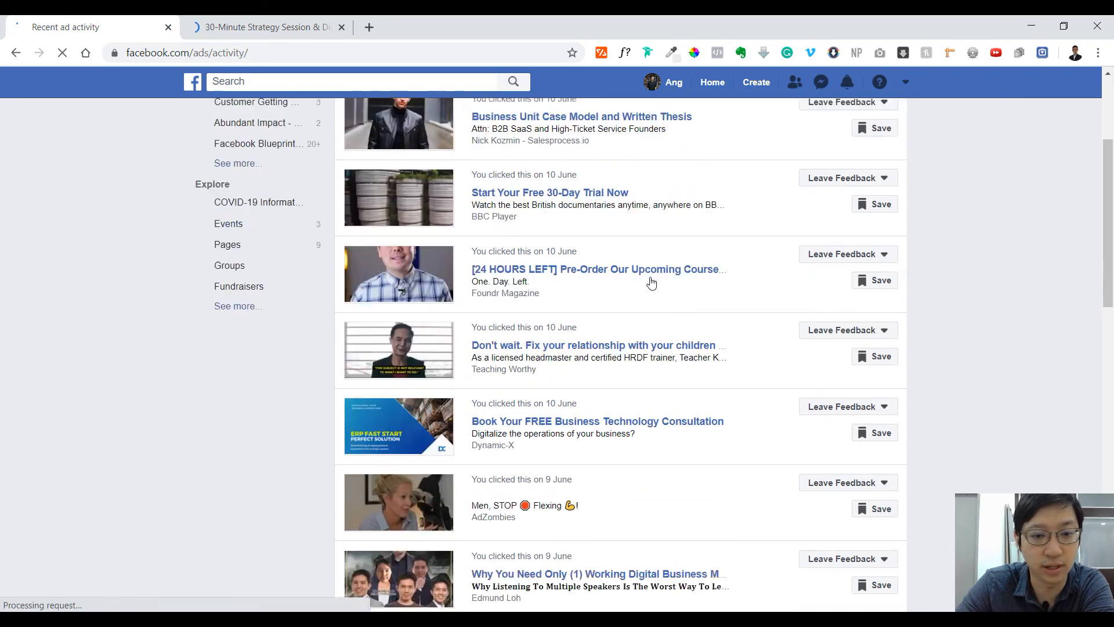